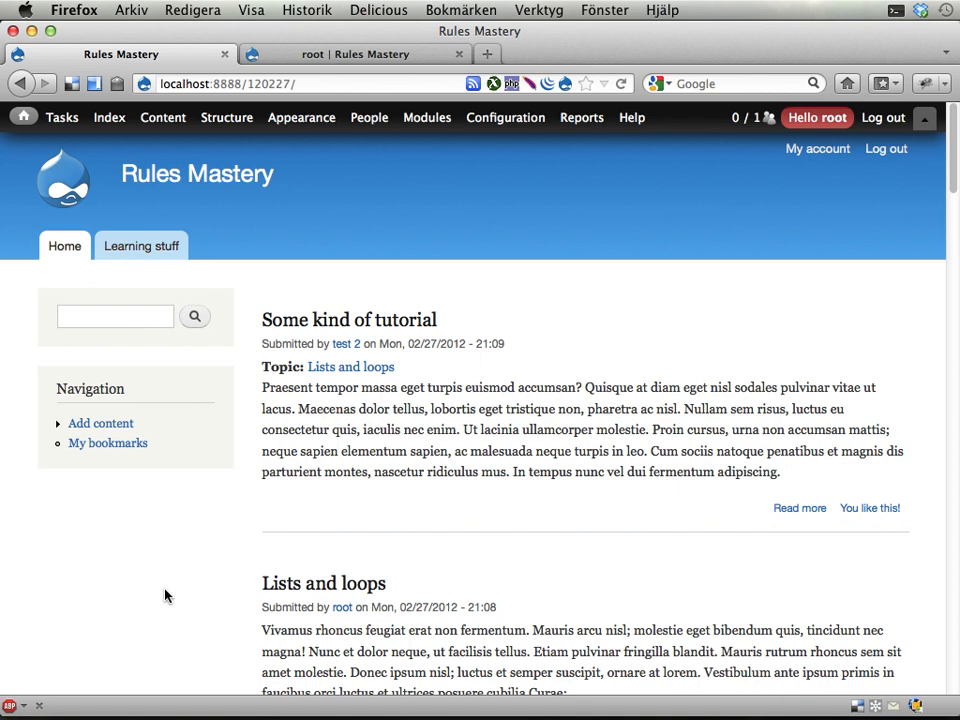
pyautogui.moveTo(880, 194)
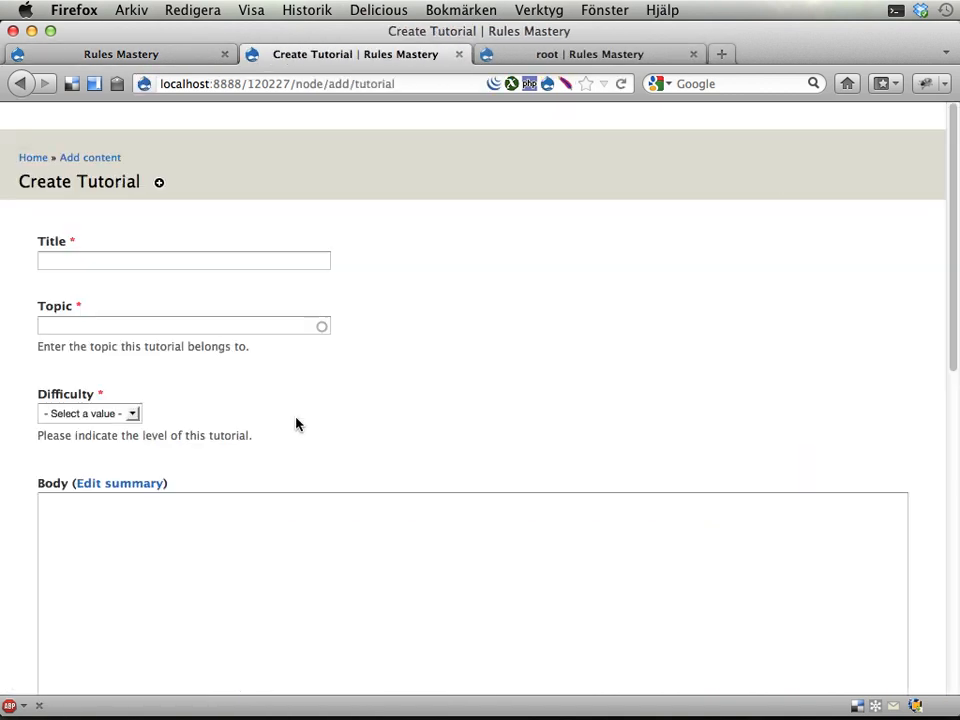
# Fill the tutorial form with title 'A difficult tutorial', topic Rules Scheduler and difficulty Difficult
pyautogui.click(183, 260)
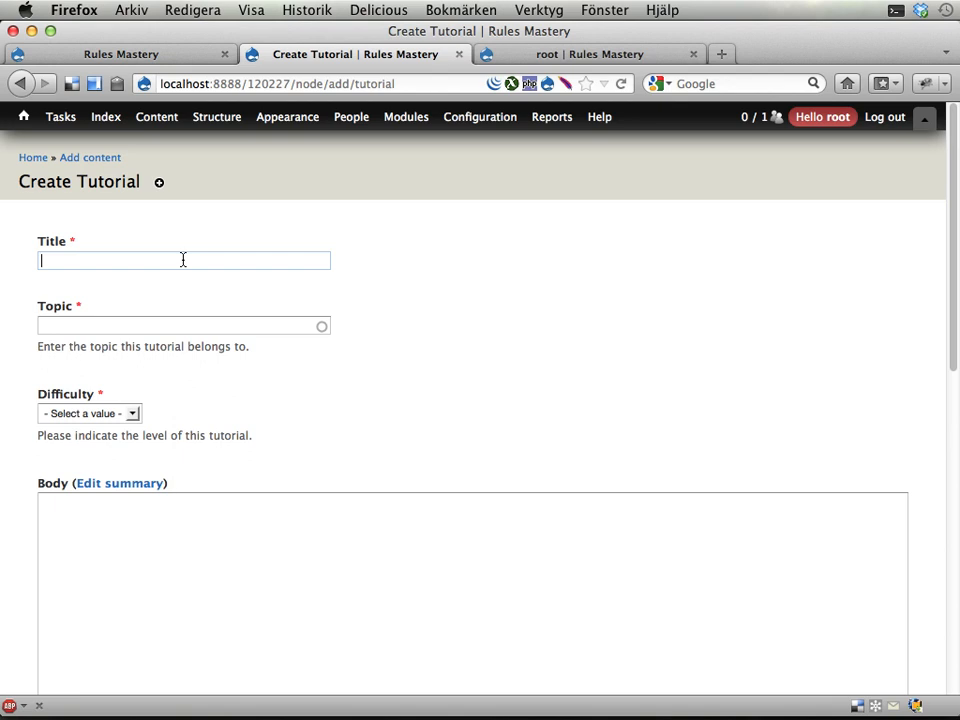
pyautogui.write('A difficult tutoria')
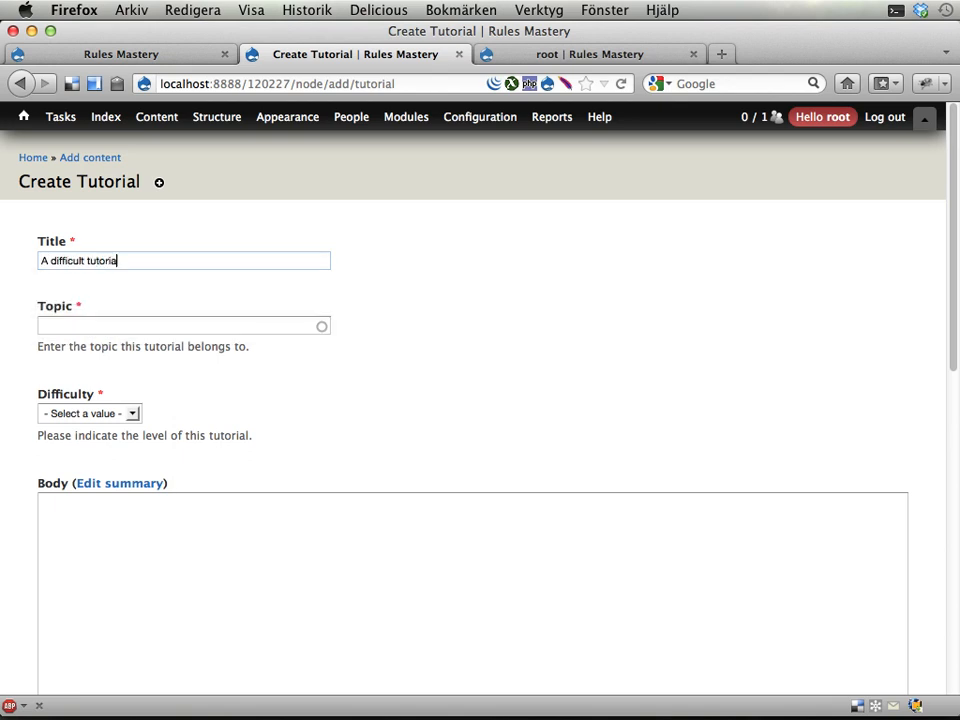
pyautogui.write('d')
pyautogui.click(184, 325)
pyautogui.write('Rules Scheduler (3)')
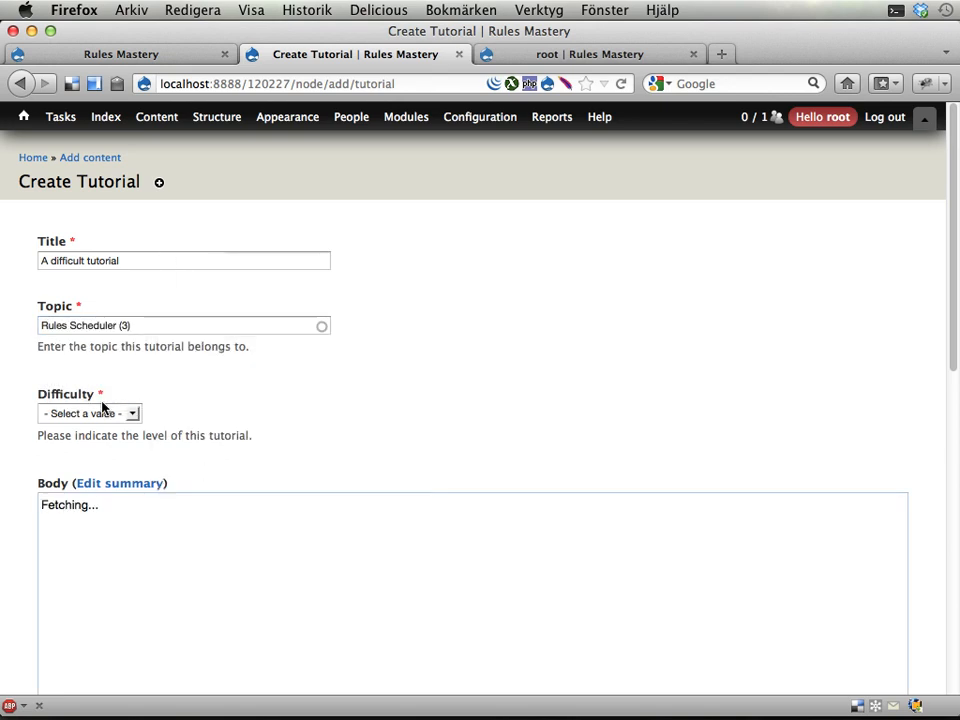
pyautogui.click(88, 413)
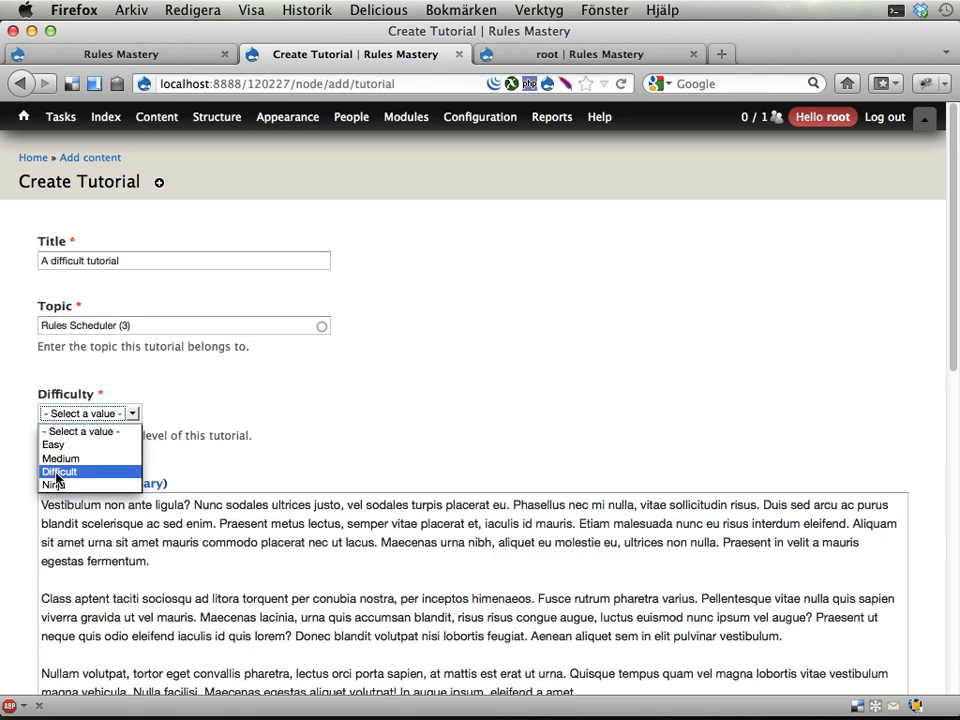
pyautogui.click(58, 471)
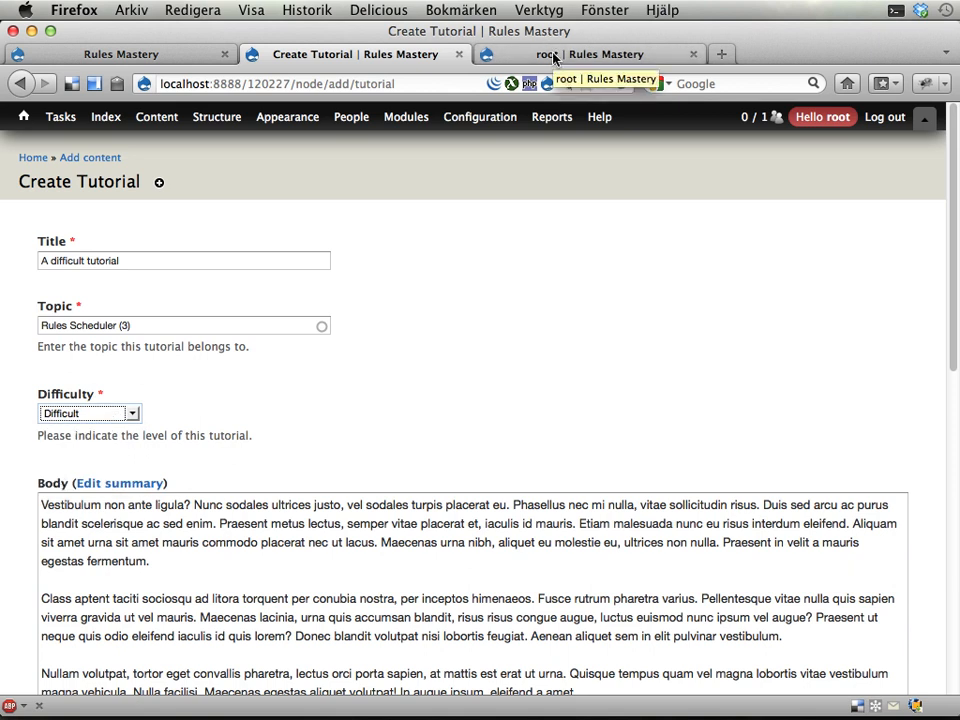
# Check root's points, save 'A difficult tutorial' to reach 522 points, and return to the form
pyautogui.click(590, 54)
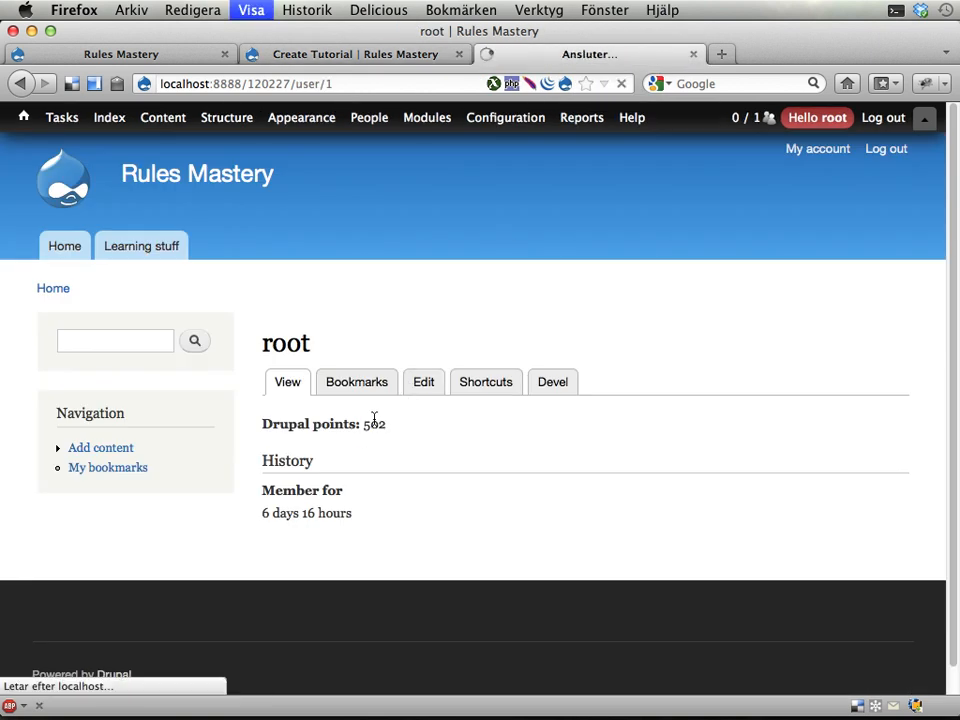
pyautogui.click(369, 117)
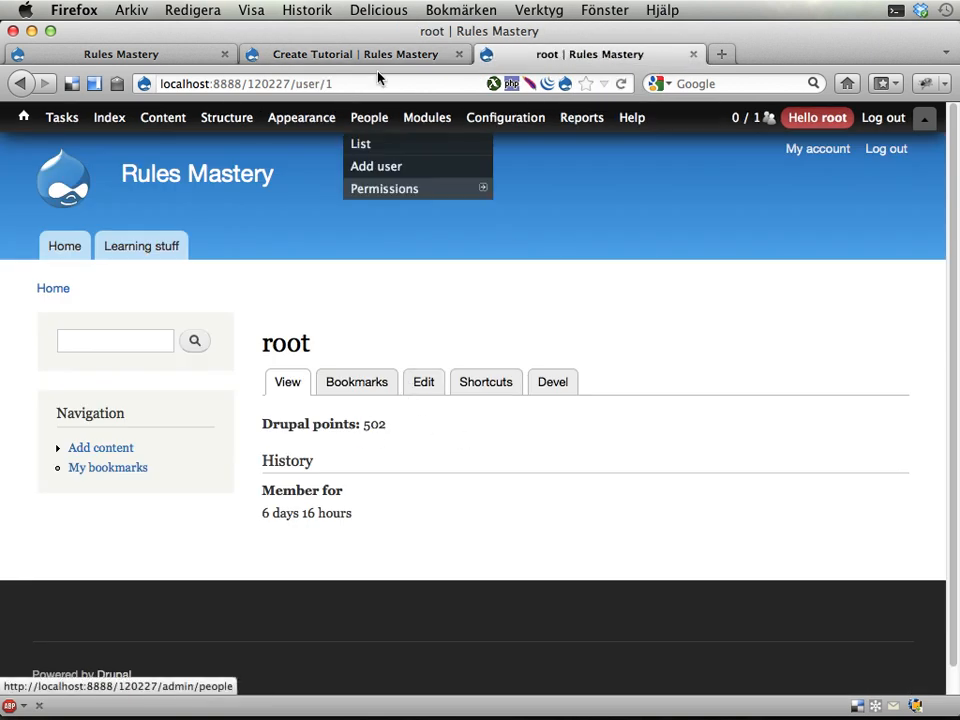
pyautogui.click(355, 54)
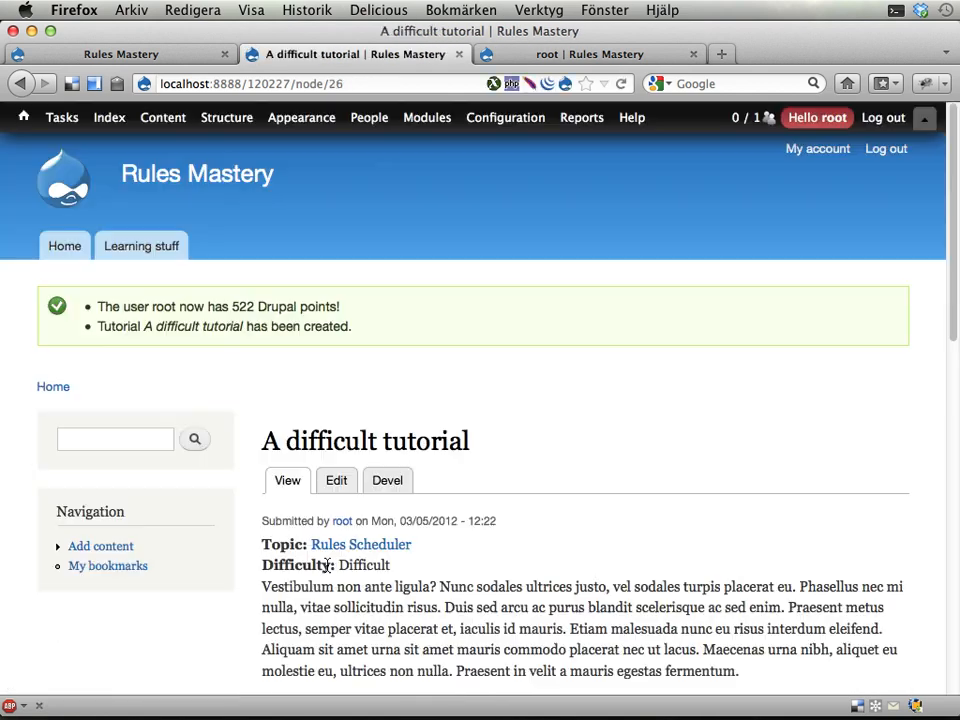
pyautogui.moveTo(324, 360)
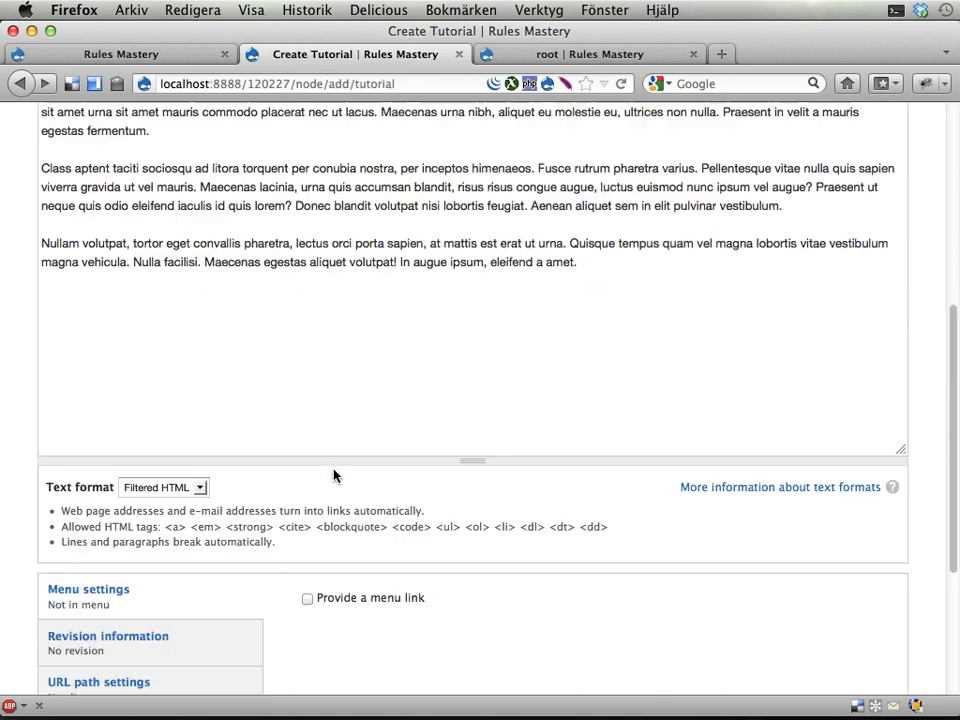
# Save 'An easy tutorial' with difficulty Easy under topic Components in Rules
pyautogui.scroll(3)
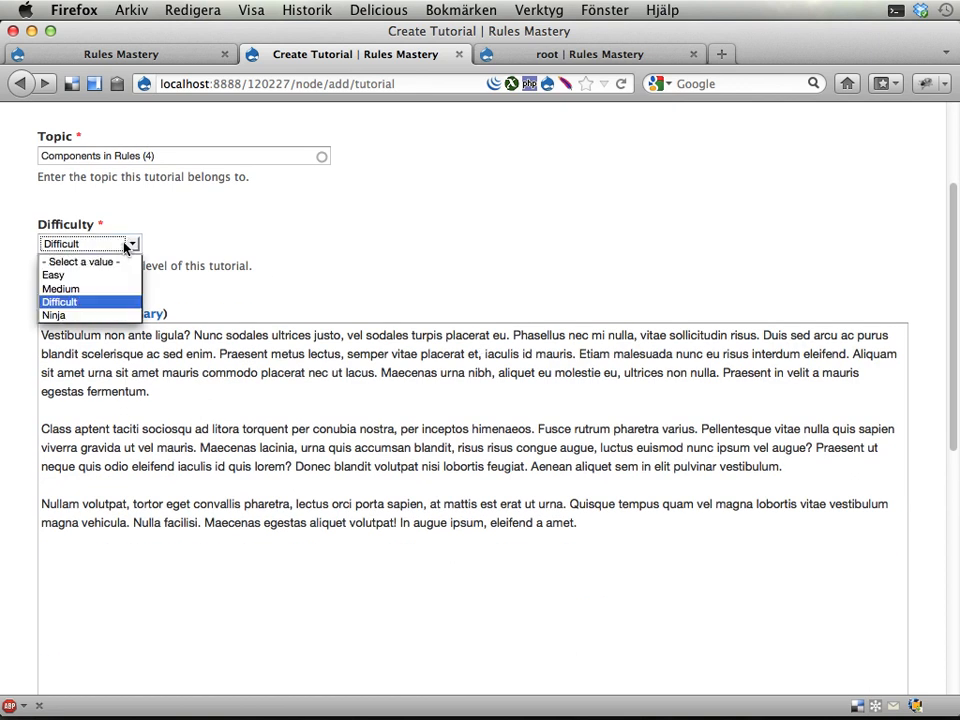
pyautogui.click(54, 274)
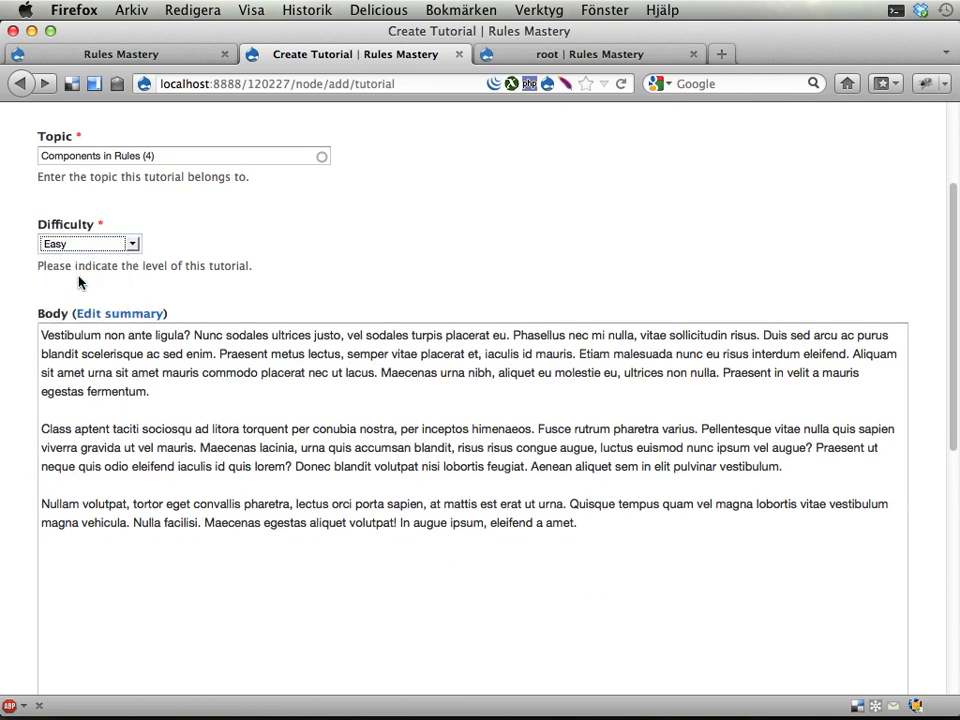
pyautogui.scroll(-3)
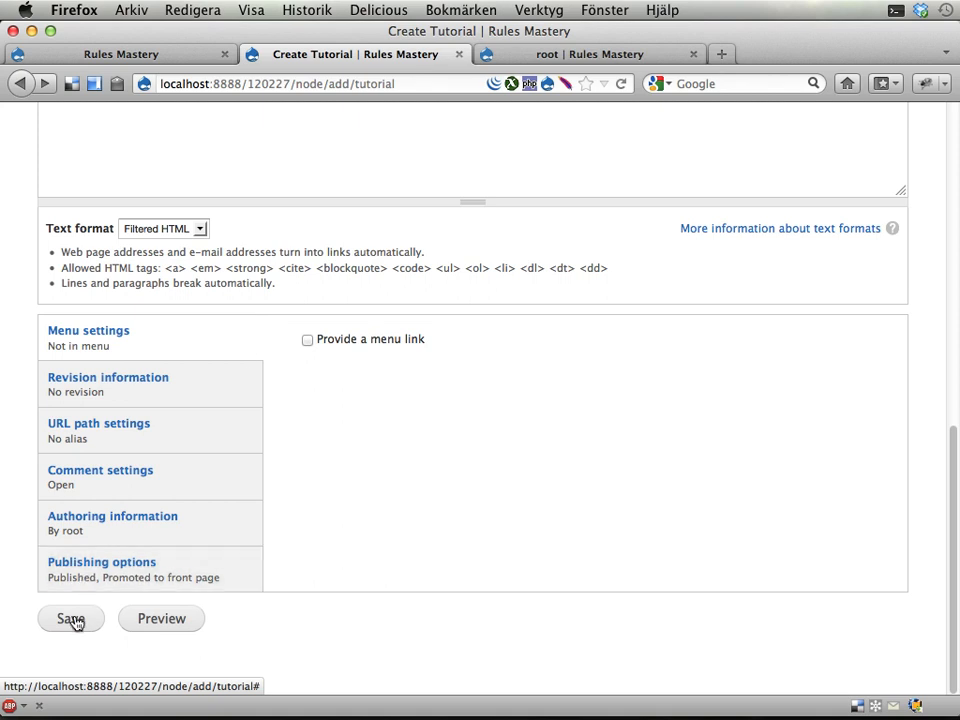
pyautogui.click(70, 618)
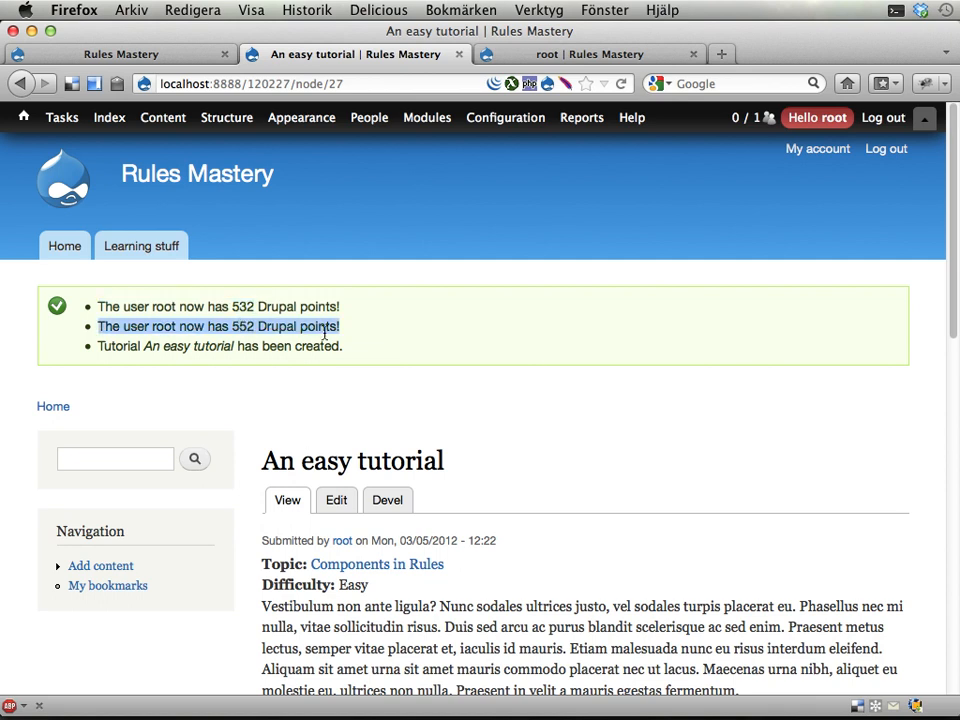
pyautogui.moveTo(528, 365)
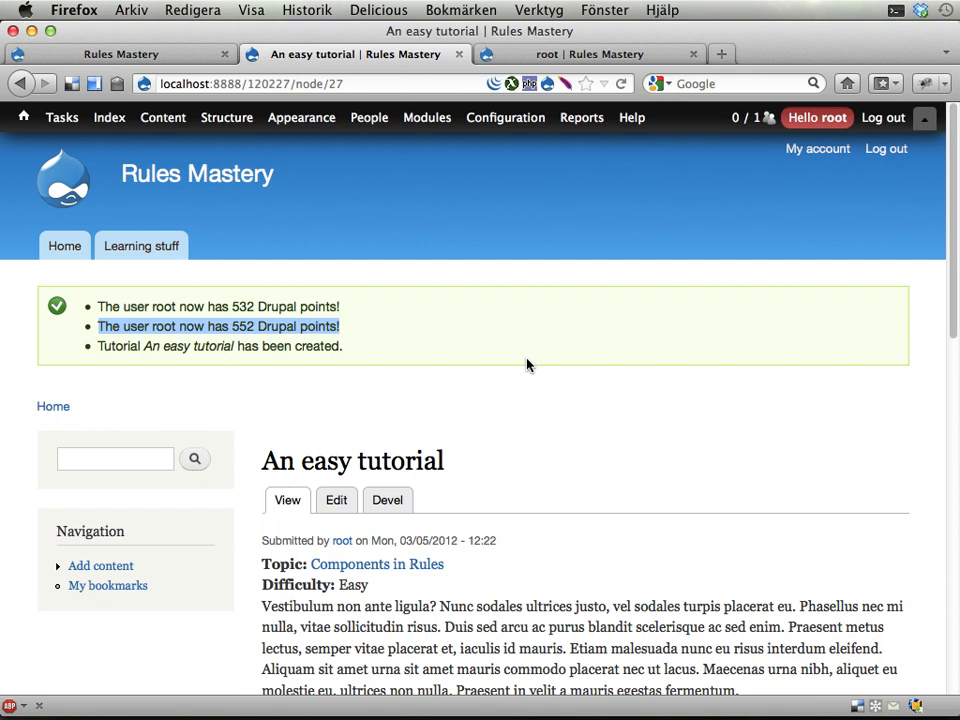
pyautogui.moveTo(389, 288)
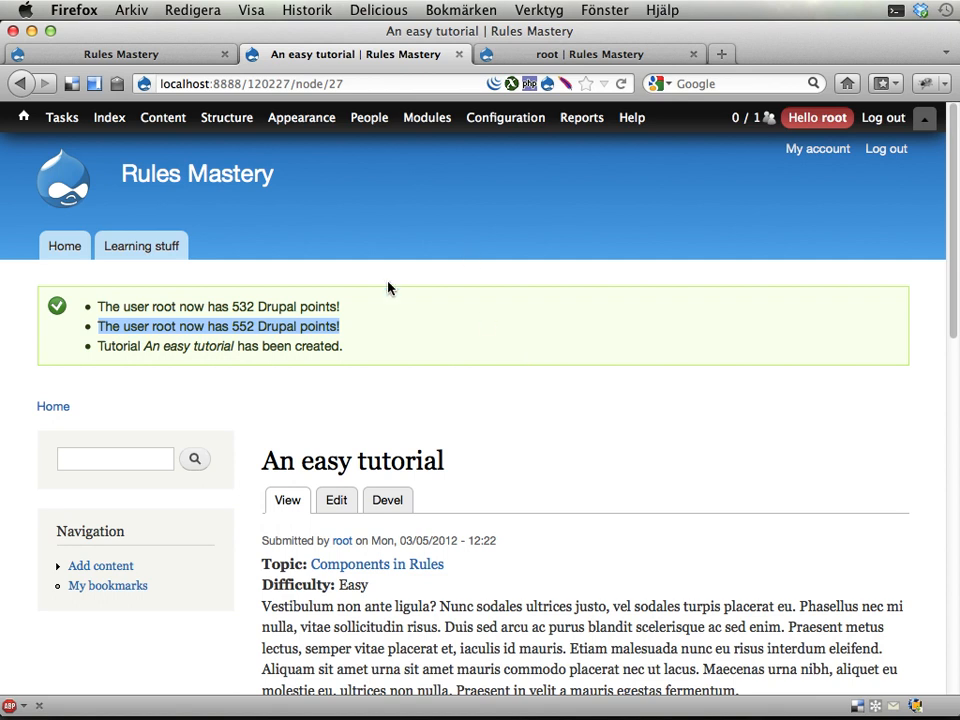
pyautogui.moveTo(565, 152)
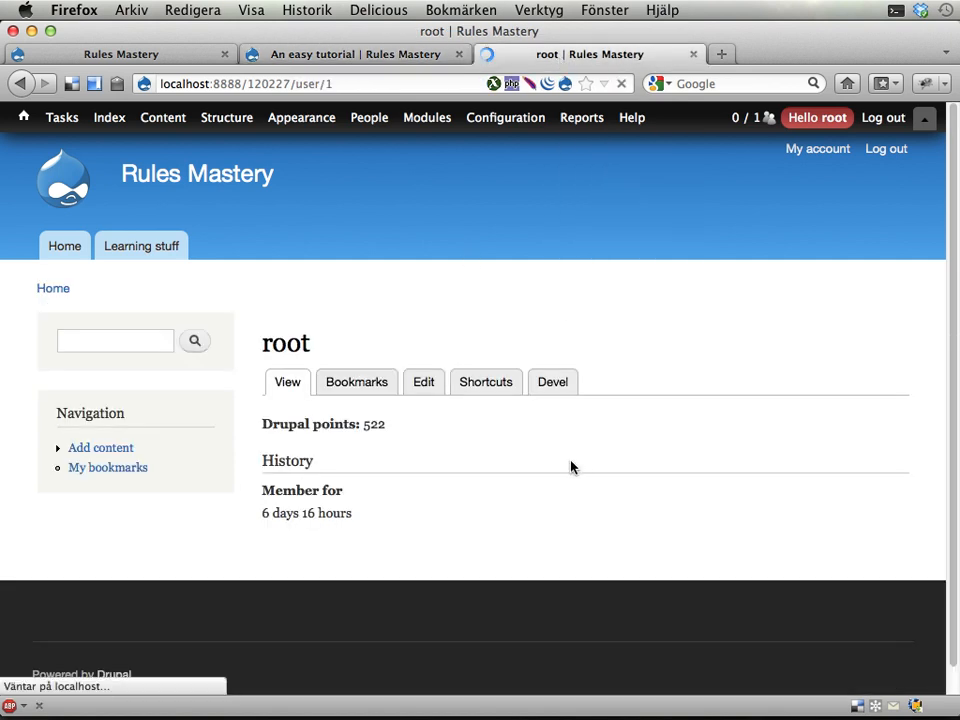
# Return to 'An easy tutorial' and highlight its Easy difficulty beside the 532 and 552 point messages
pyautogui.click(345, 54)
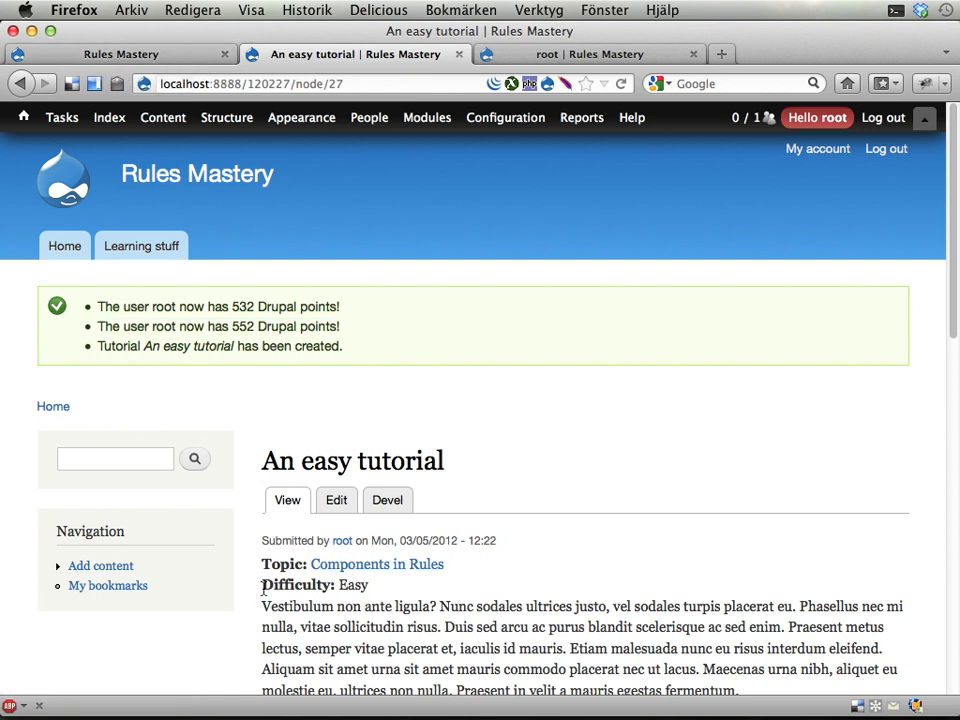
pyautogui.doubleClick(352, 585)
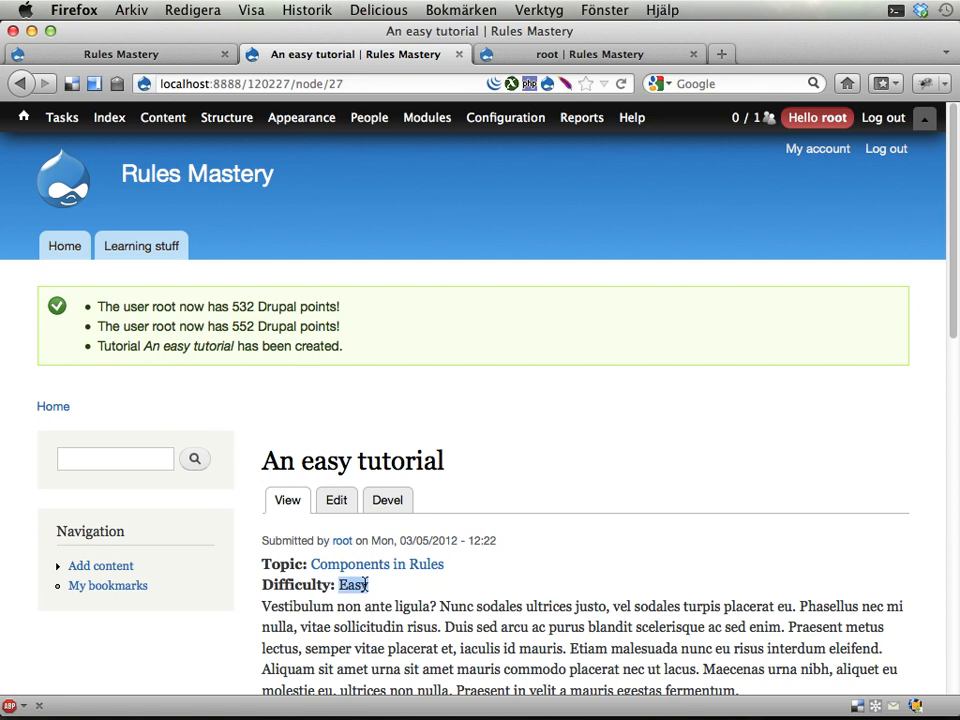